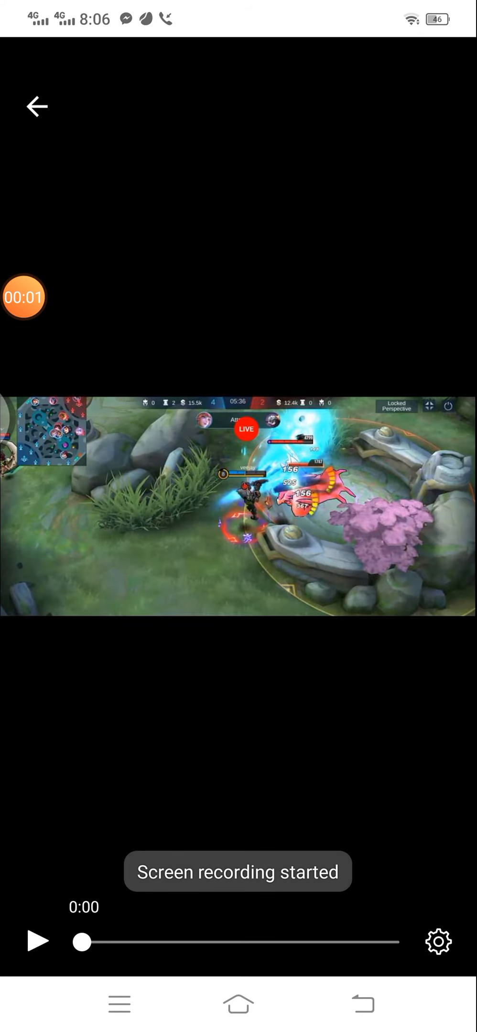
pyautogui.click(37, 940)
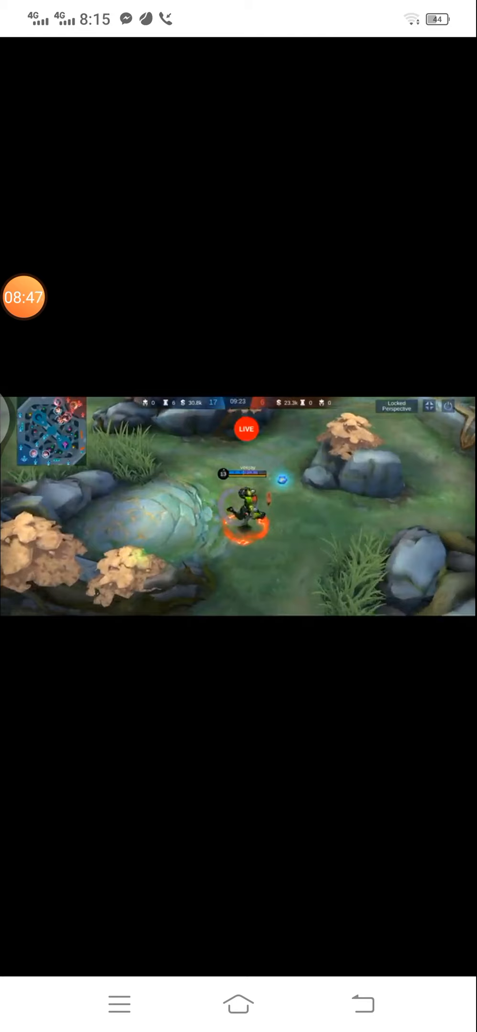
pyautogui.click(24, 297)
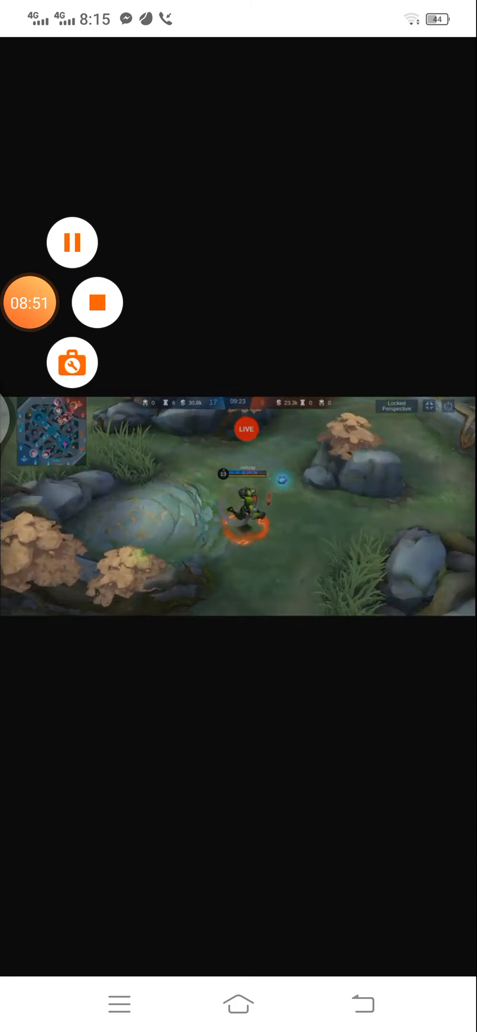